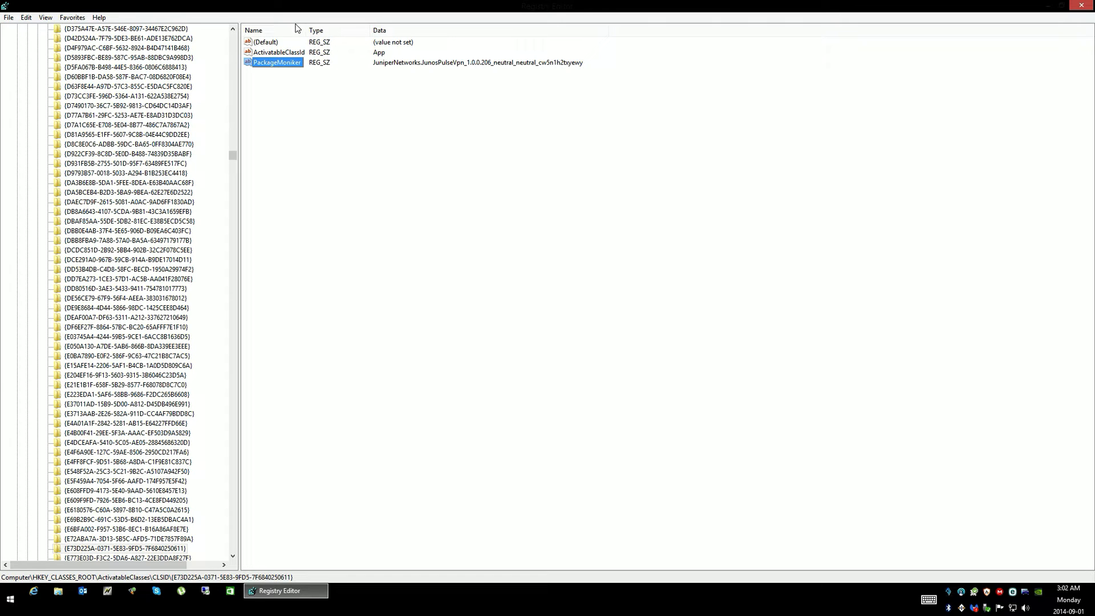
pyautogui.moveTo(297, 65)
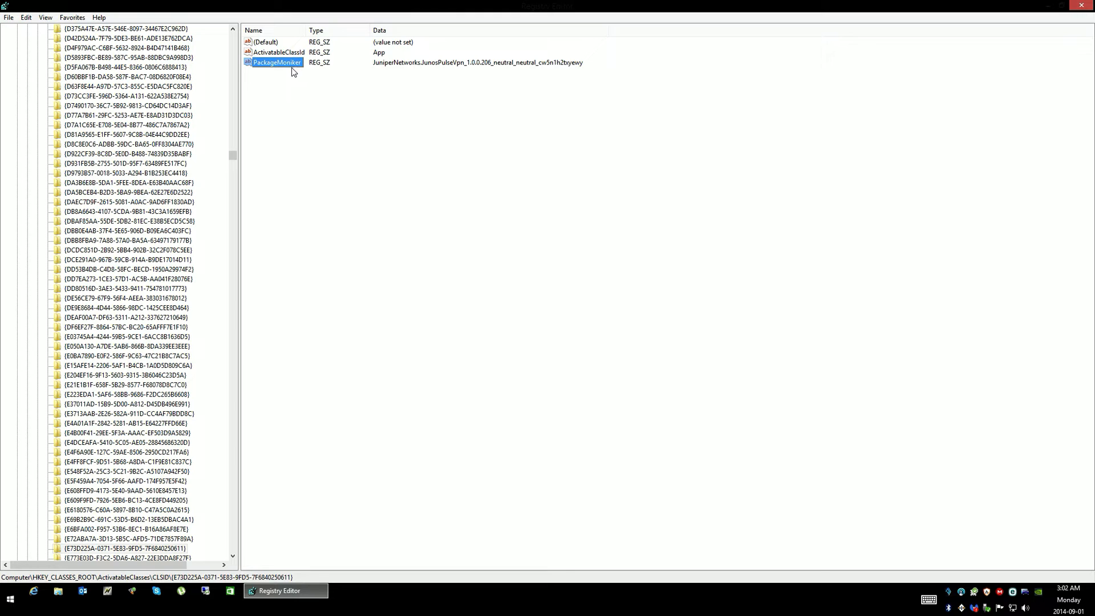
pyautogui.moveTo(382, 69)
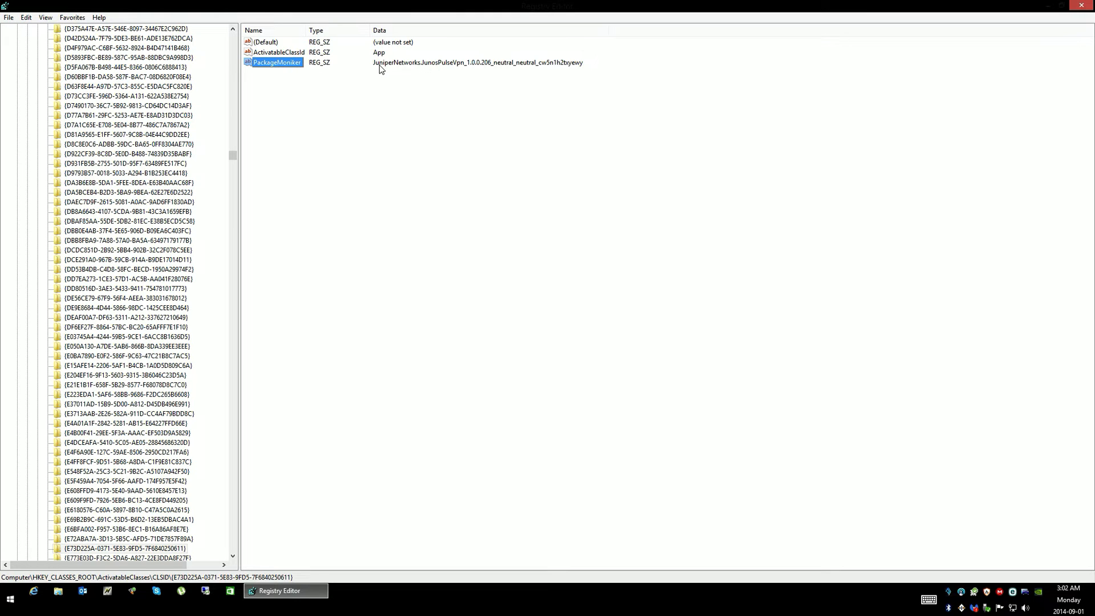
pyautogui.moveTo(368, 75)
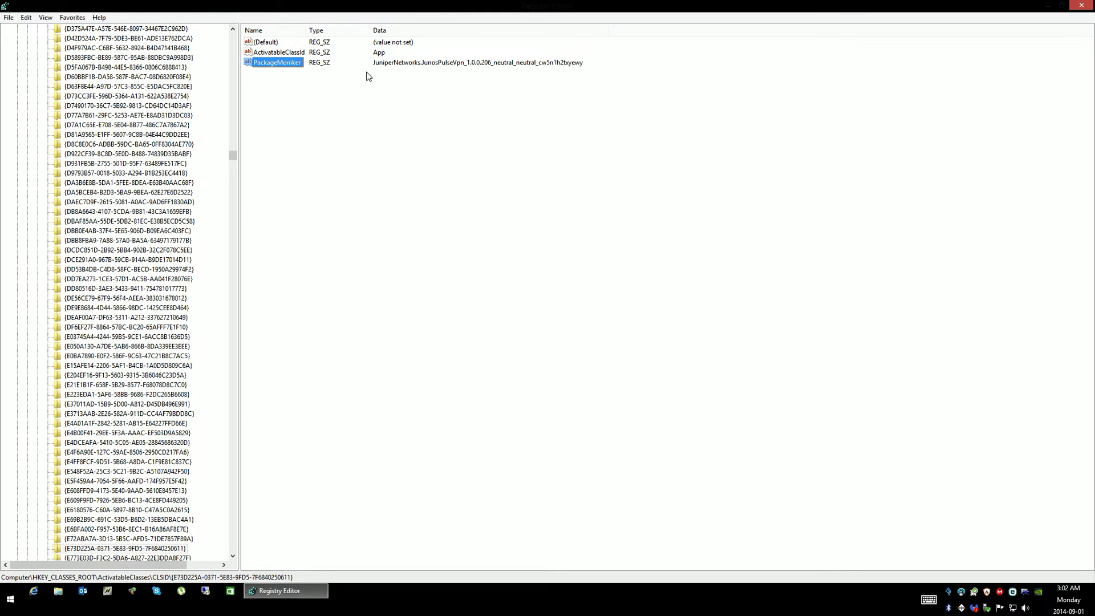
pyautogui.moveTo(379, 76)
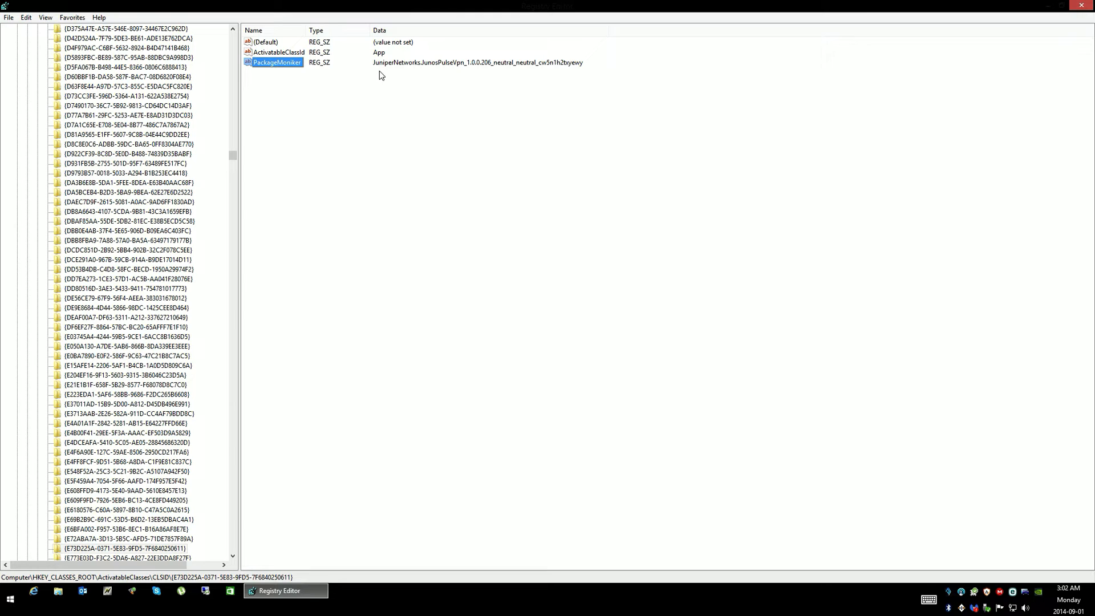
pyautogui.moveTo(168, 437)
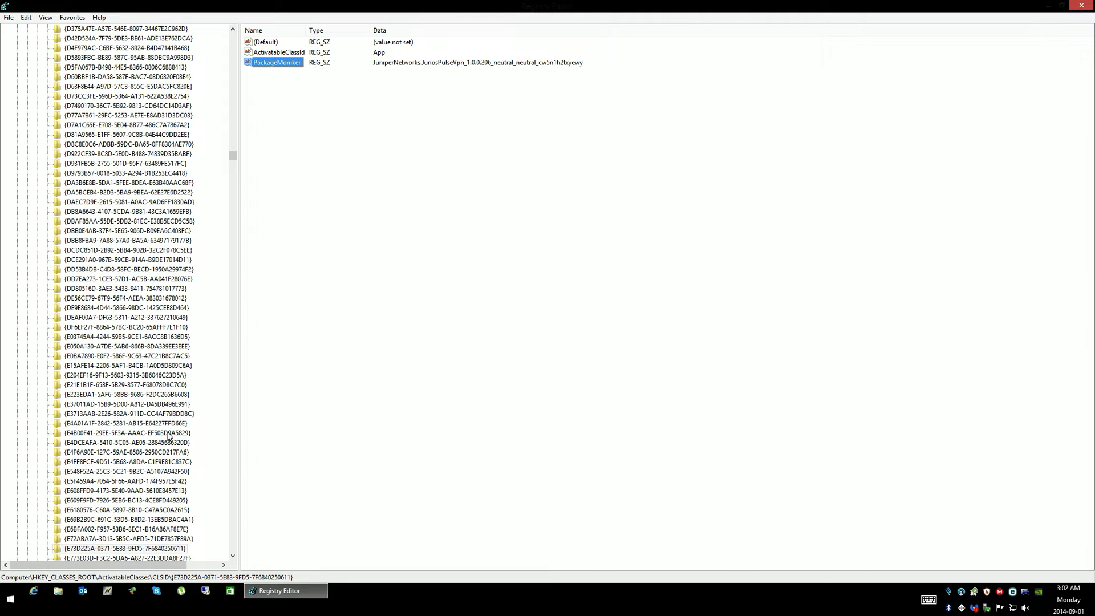
# - Try deleting the leftover Juniper Pulse VPN key and dismiss the cannot-delete error
pyautogui.rightClick(122, 548)
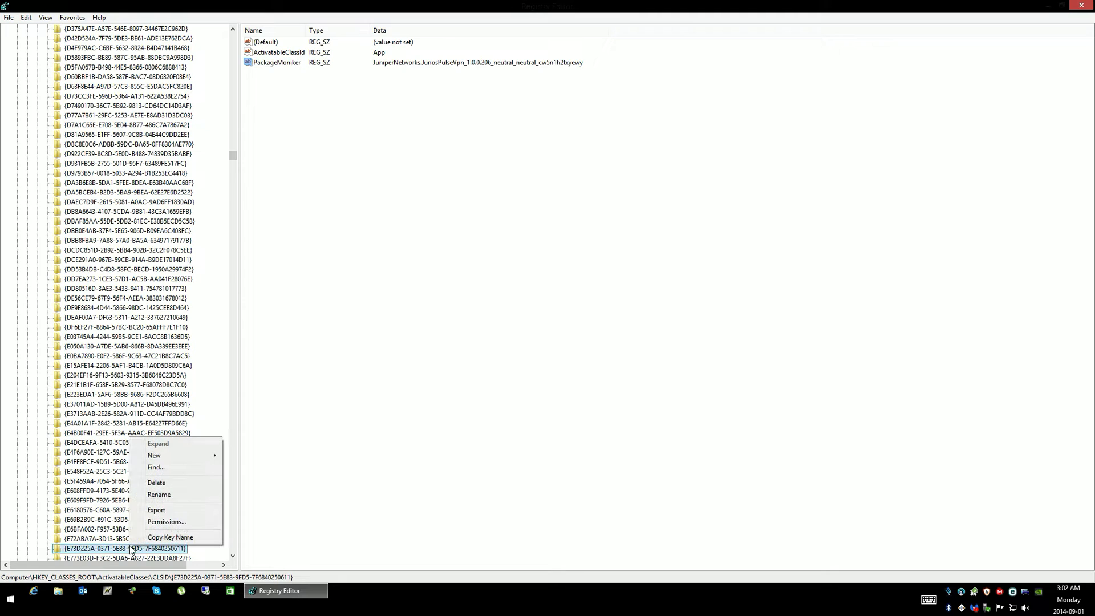
pyautogui.moveTo(367, 463)
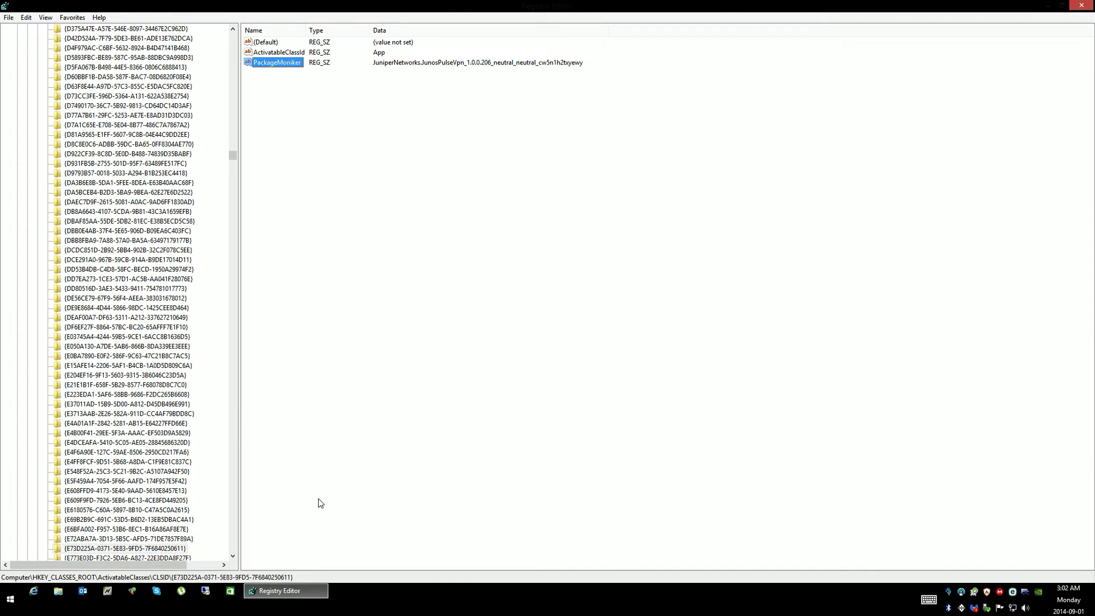
pyautogui.click(122, 548)
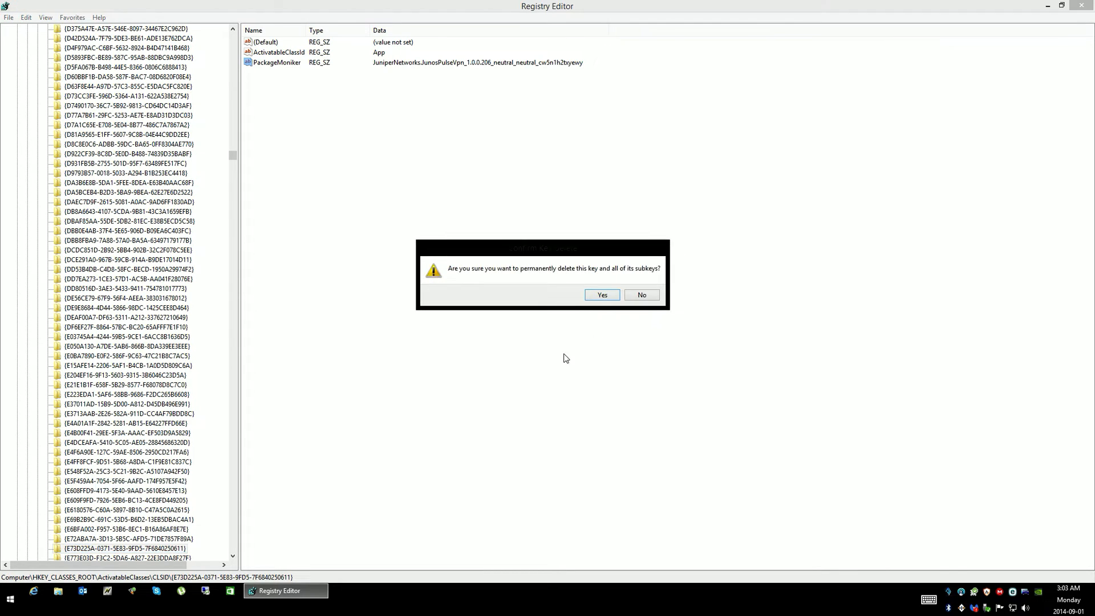
pyautogui.click(601, 294)
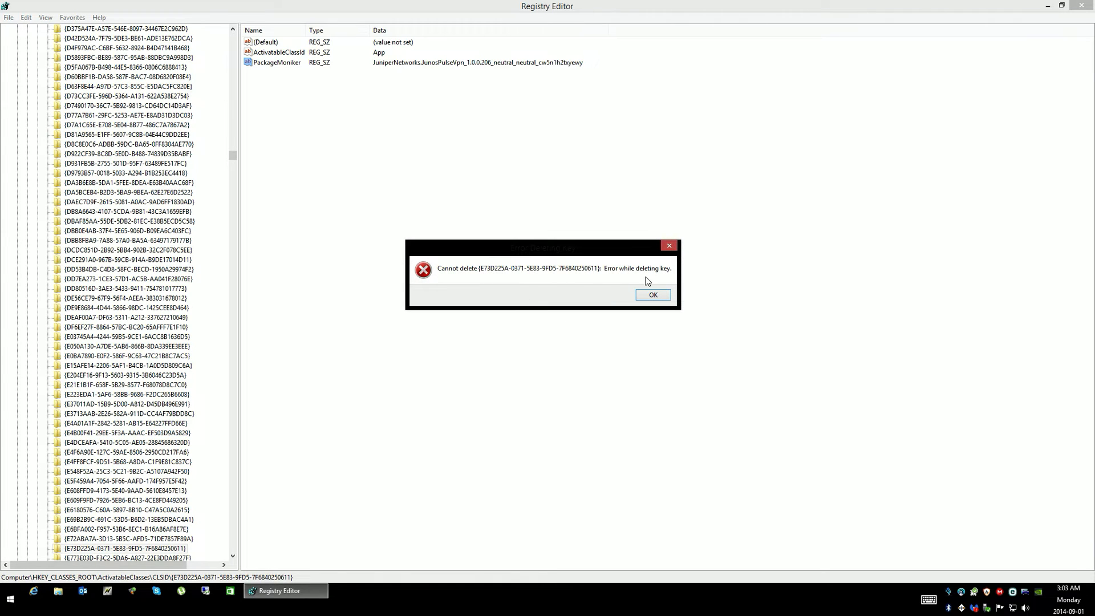
pyautogui.click(653, 294)
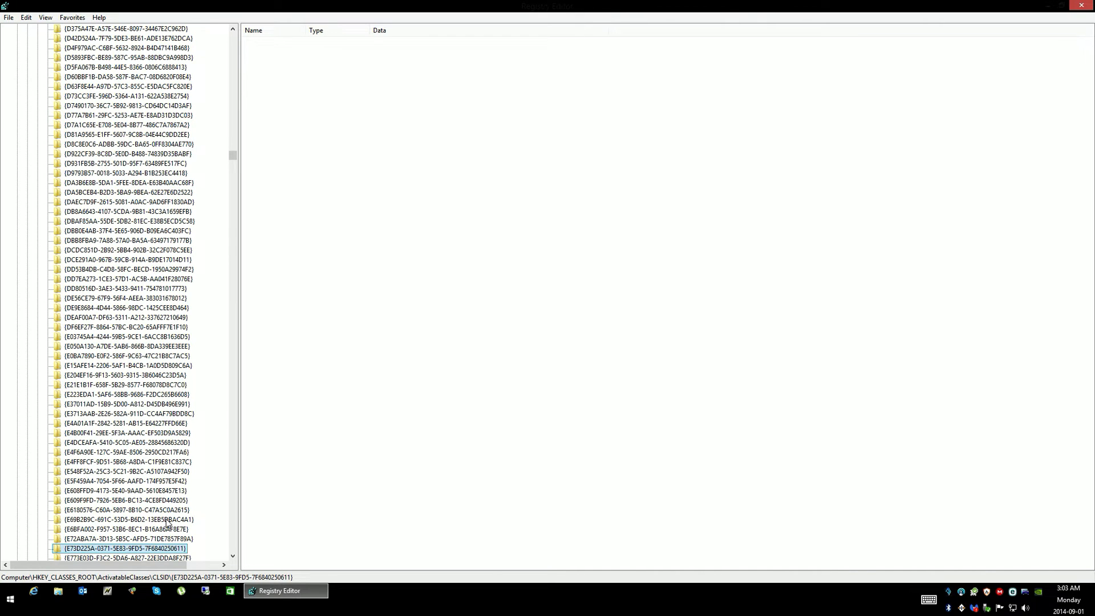
pyautogui.moveTo(317, 264)
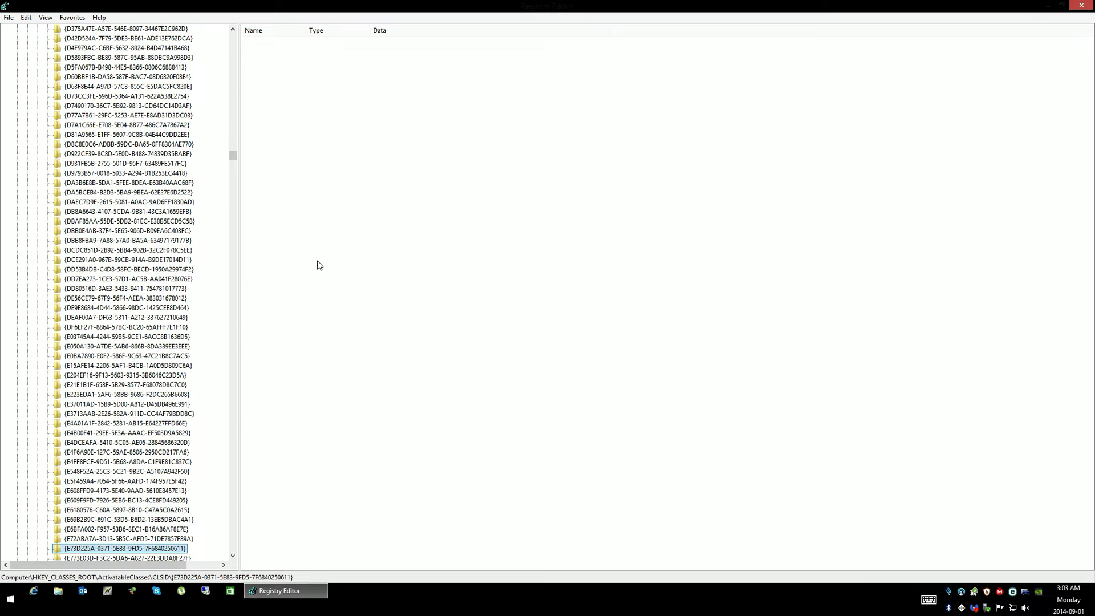
pyautogui.moveTo(168, 543)
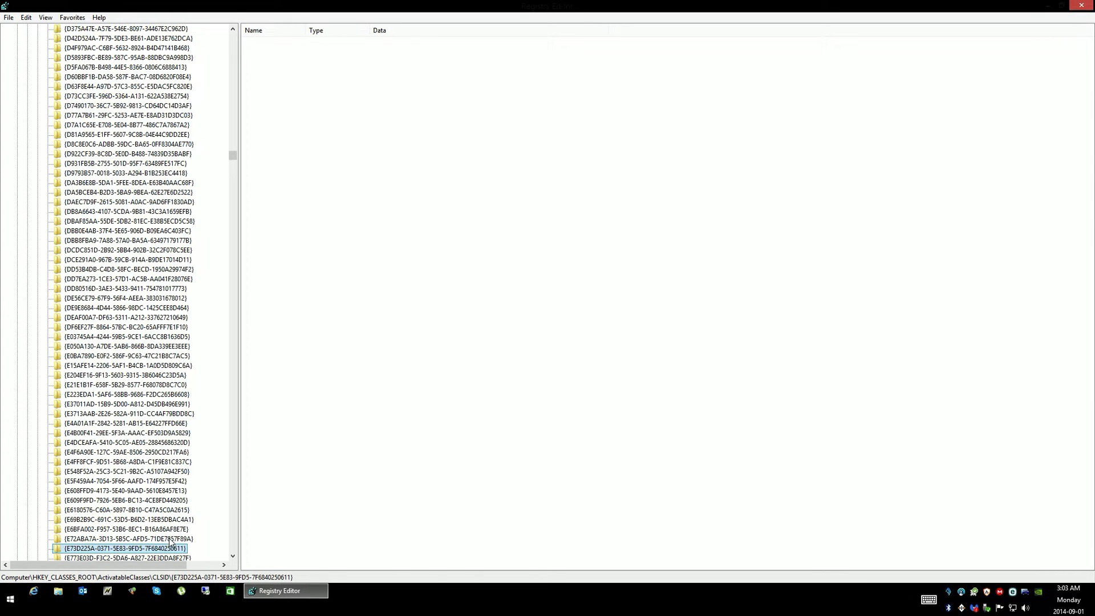
# - Inspect the VPN key's values, including PackageMoniker, and bring up the key's context menu
pyautogui.click(119, 548)
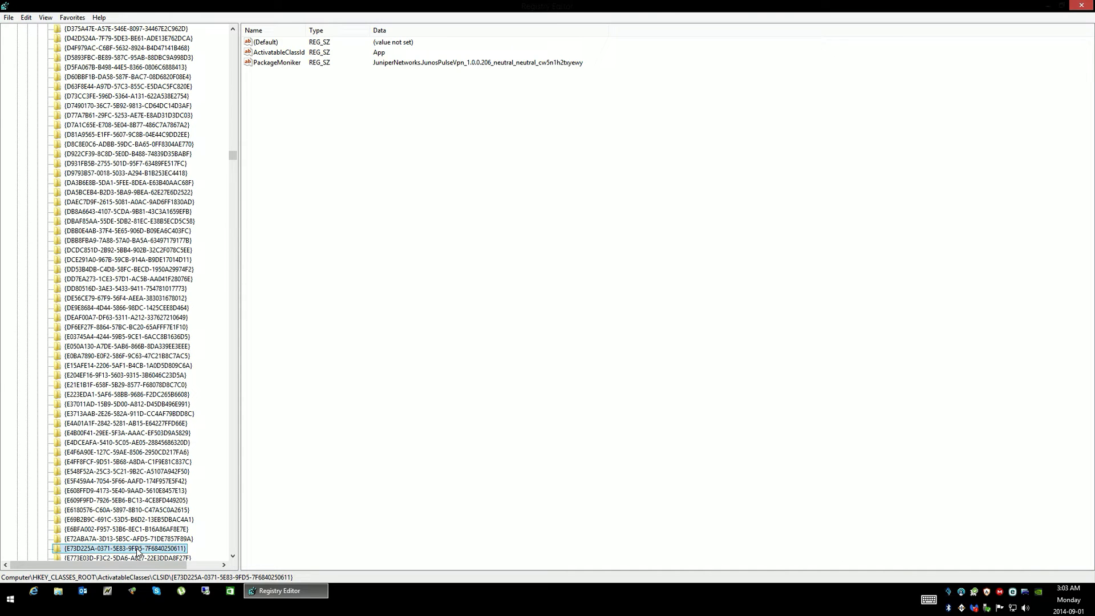
pyautogui.moveTo(279, 65)
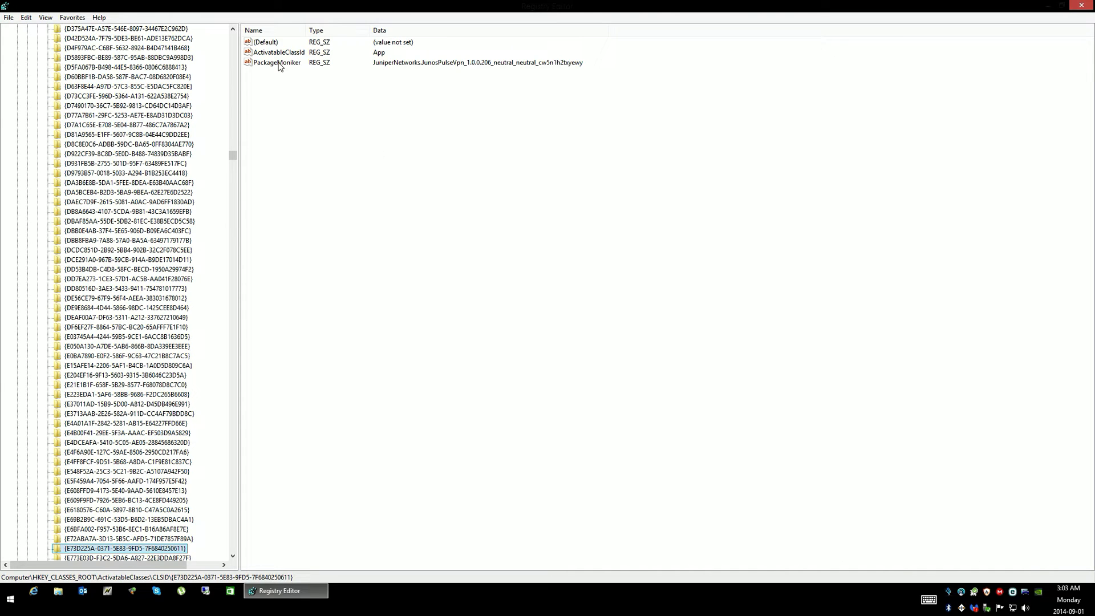
pyautogui.rightClick(276, 62)
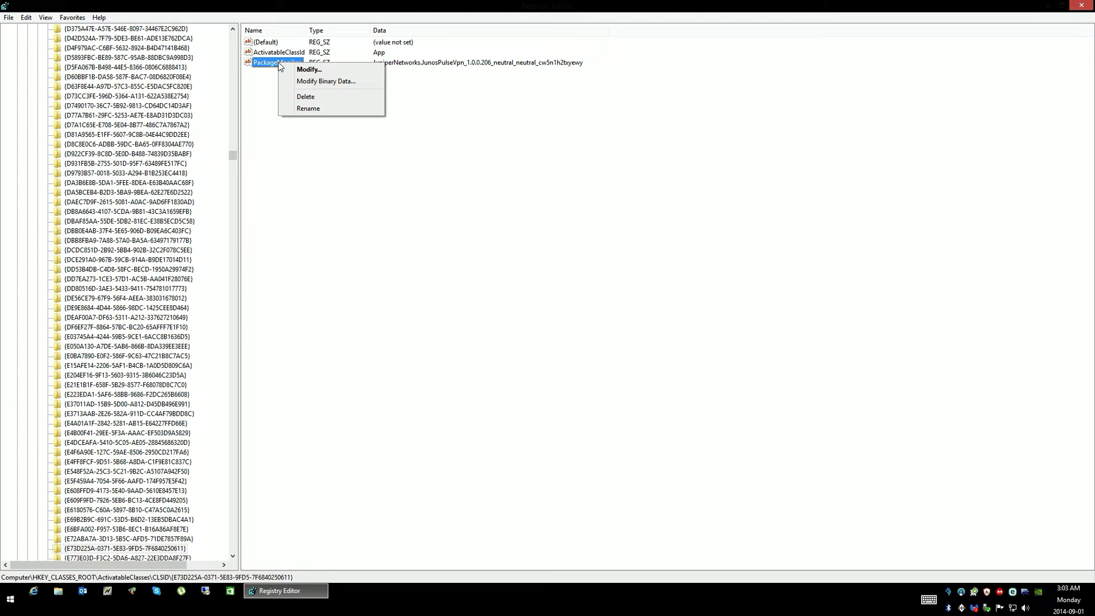
pyautogui.moveTo(276, 67)
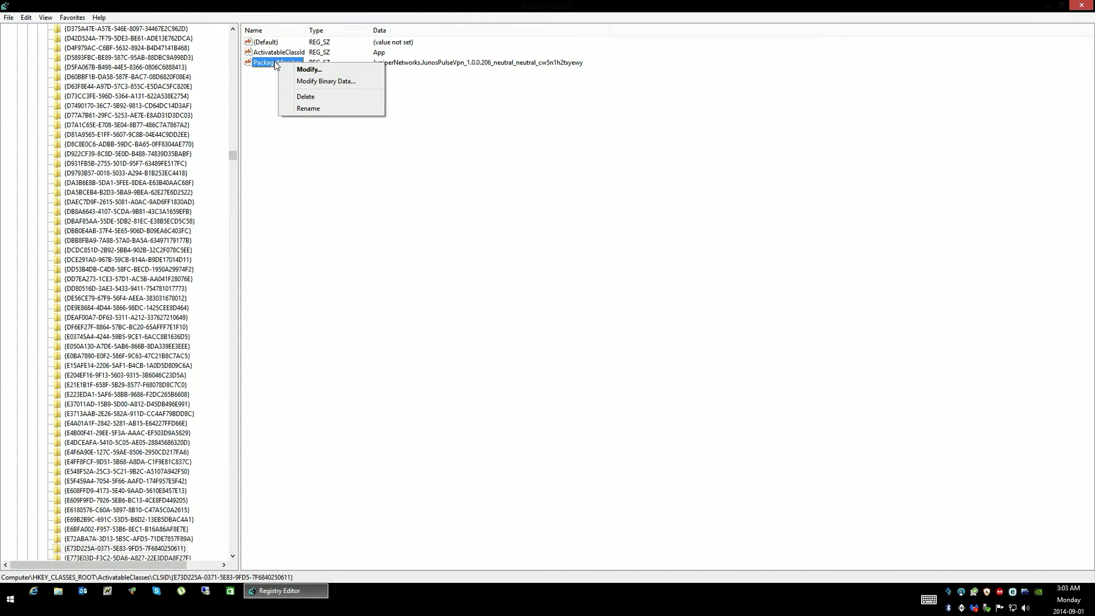
pyautogui.moveTo(450, 82)
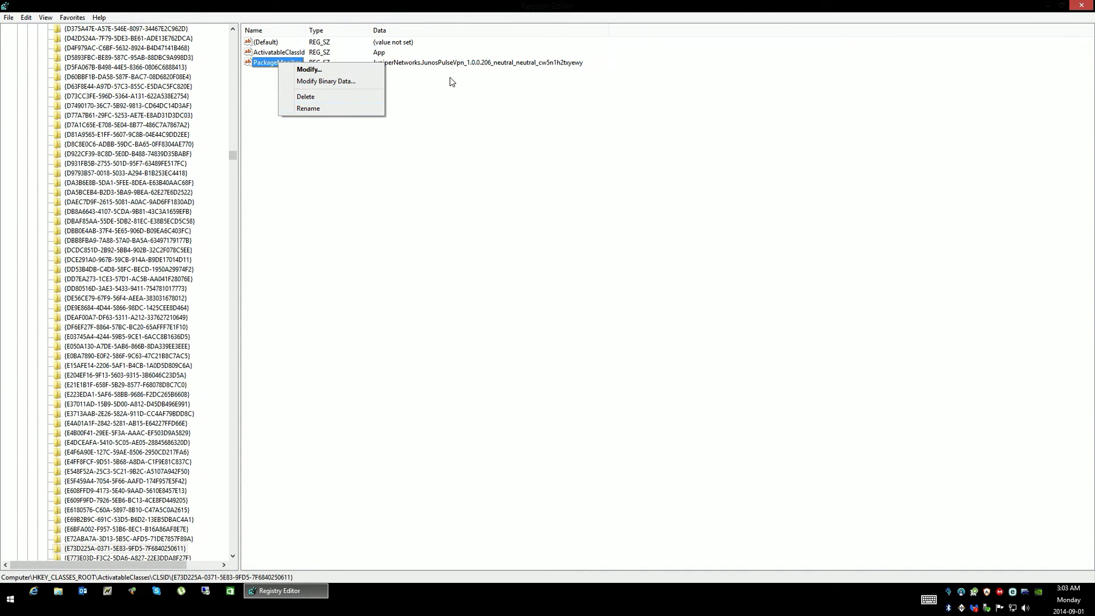
pyautogui.moveTo(392, 68)
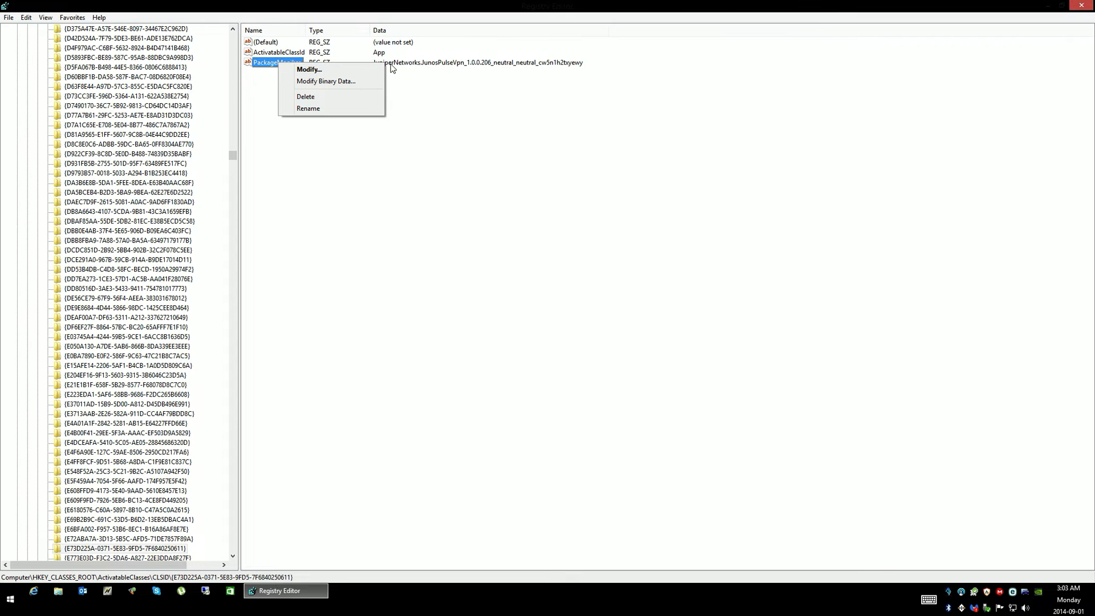
pyautogui.moveTo(308, 69)
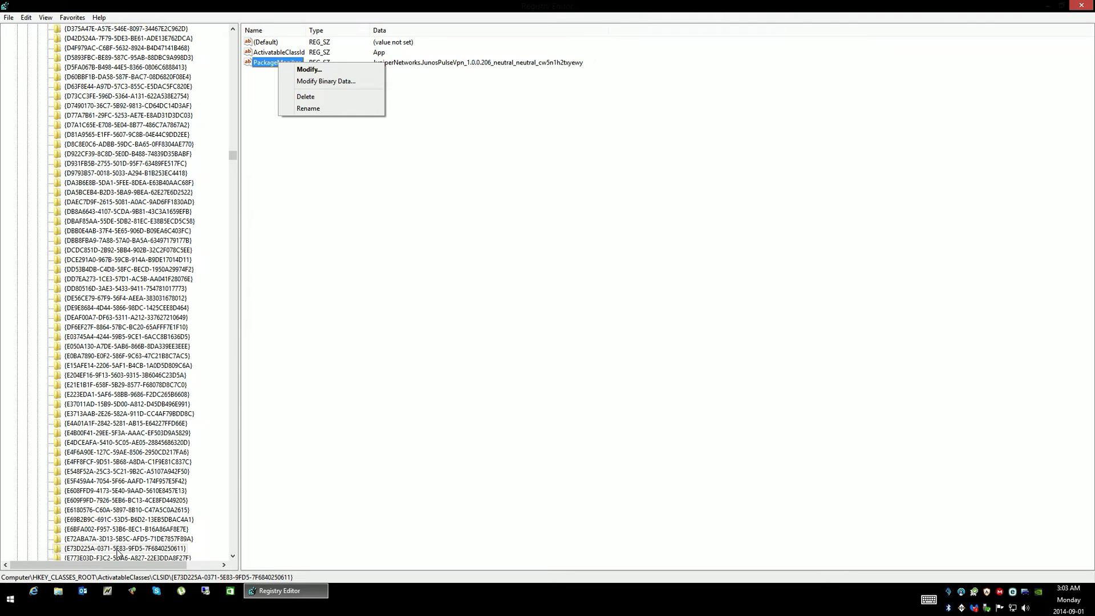
pyautogui.rightClick(85, 550)
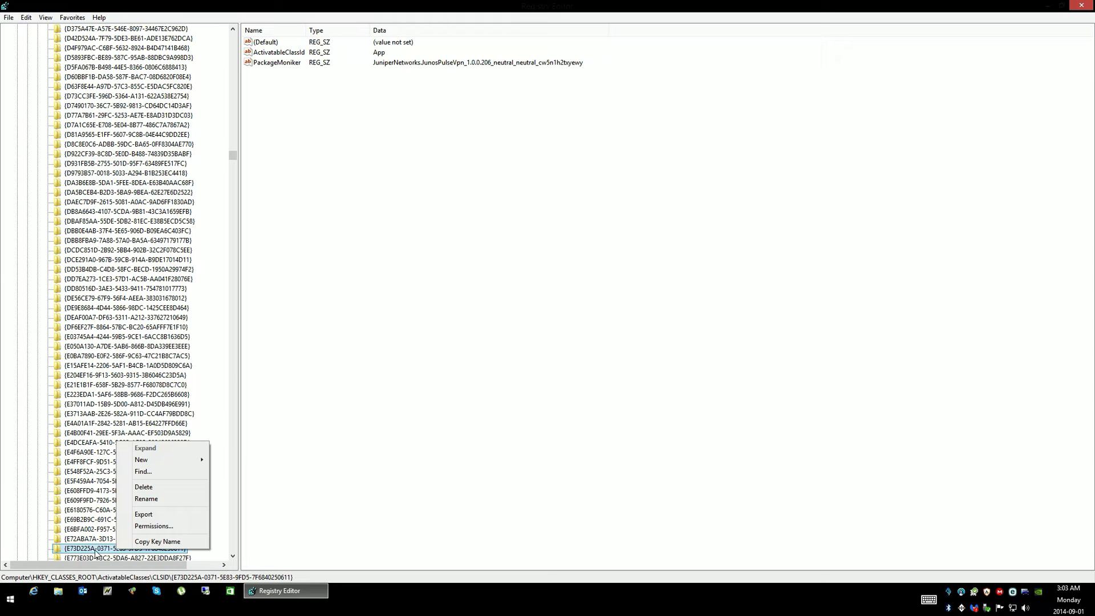
pyautogui.moveTo(147, 526)
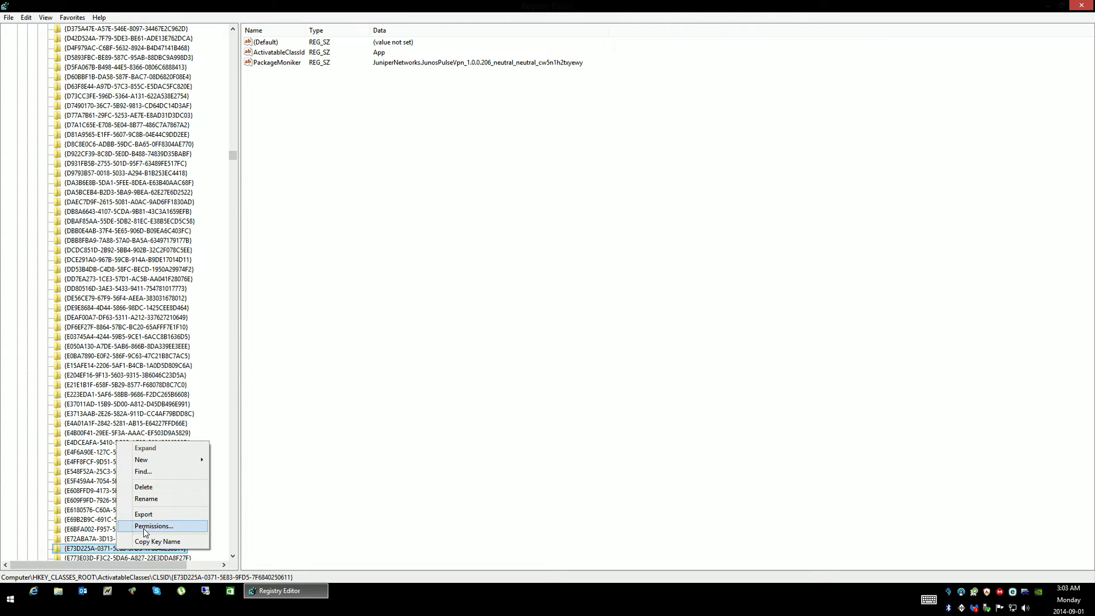
# - Reach the owner-change prompt through the key's Permissions and Advanced security settings
pyautogui.click(152, 526)
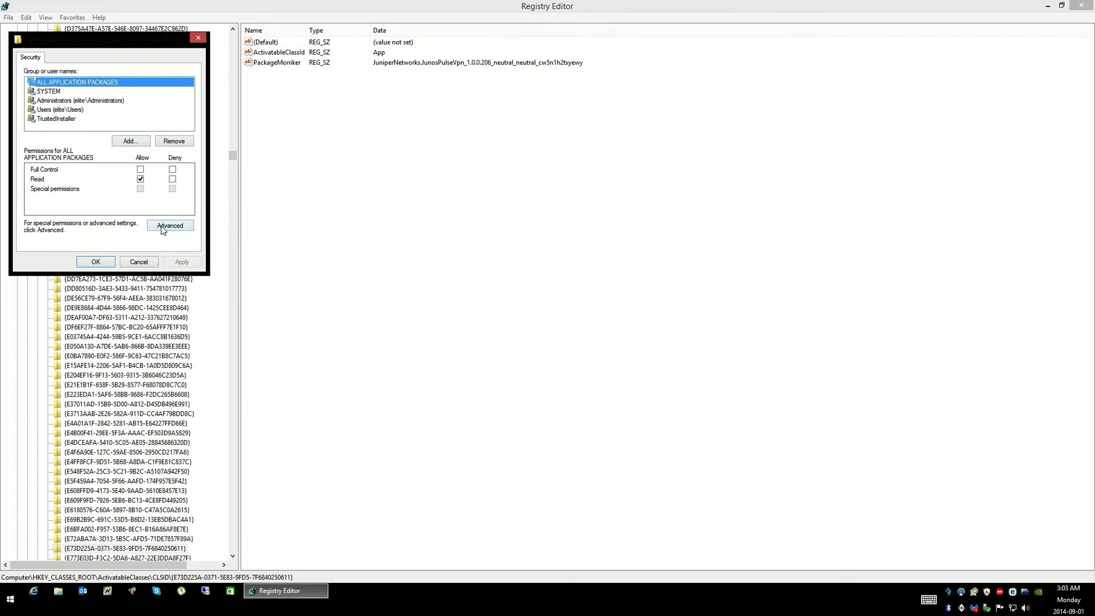
pyautogui.moveTo(180, 242)
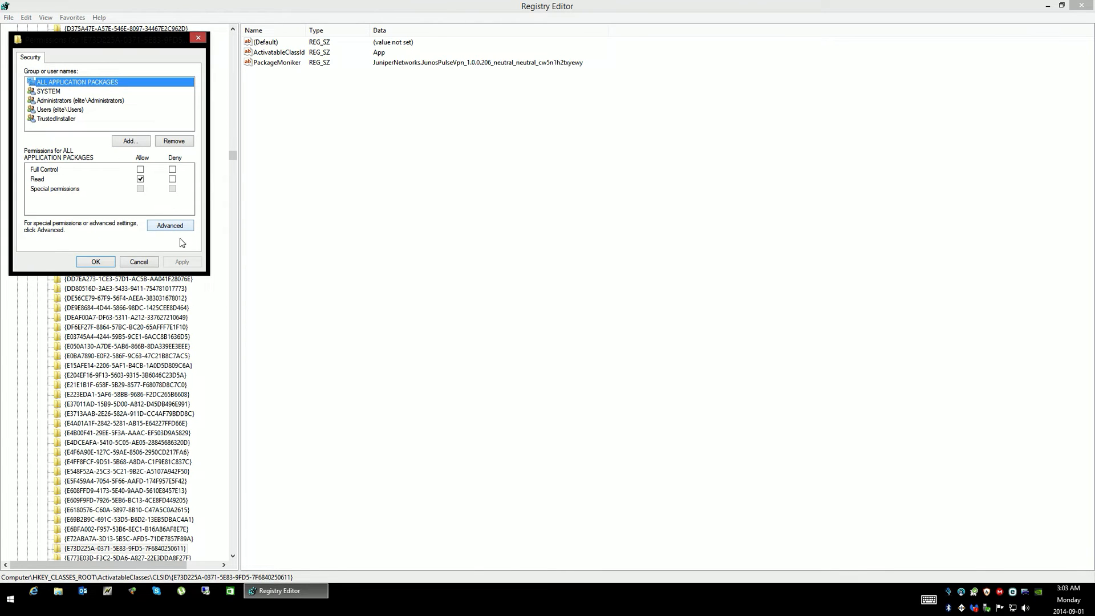
pyautogui.click(170, 225)
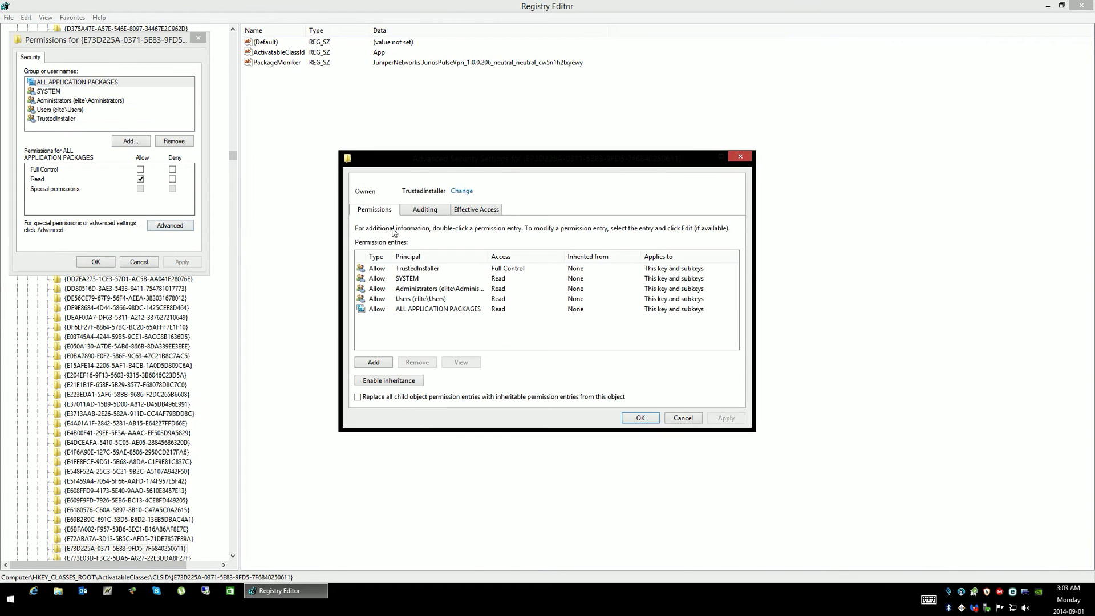
pyautogui.moveTo(429, 202)
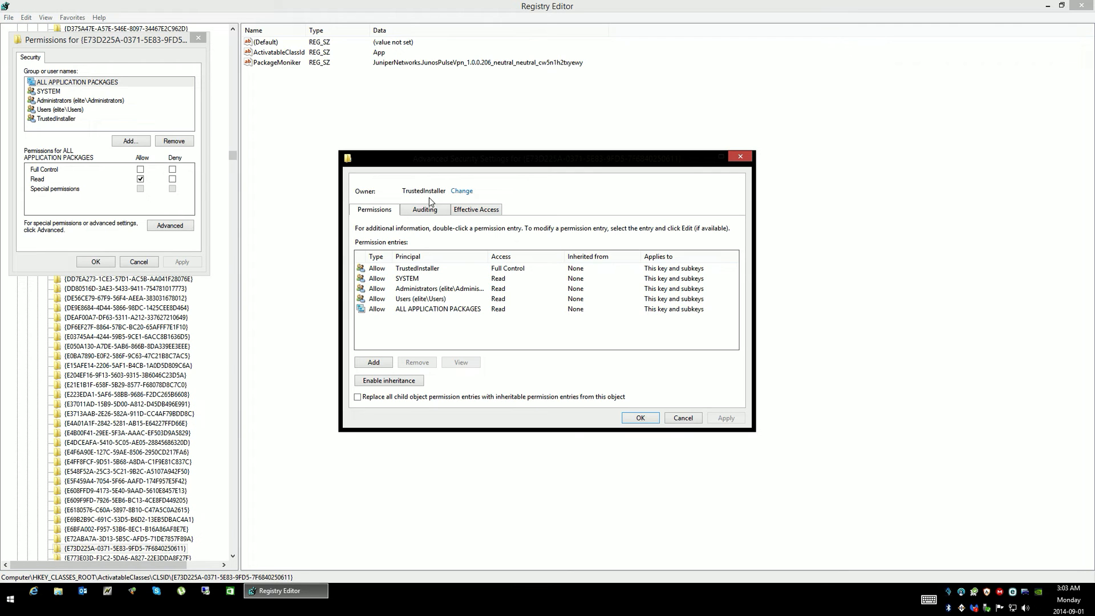
pyautogui.moveTo(461, 195)
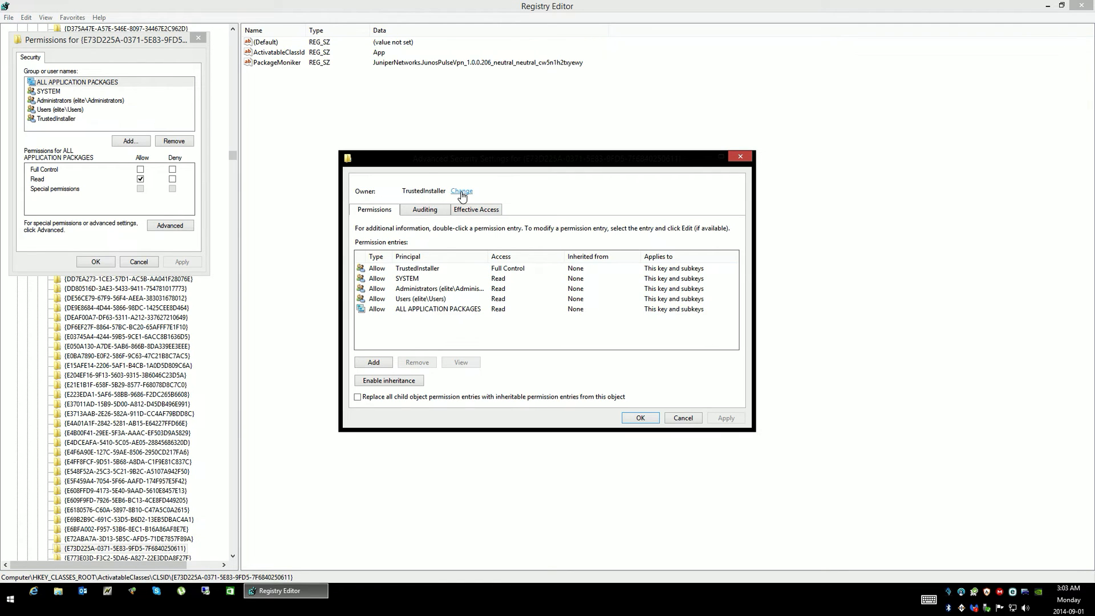
pyautogui.click(461, 190)
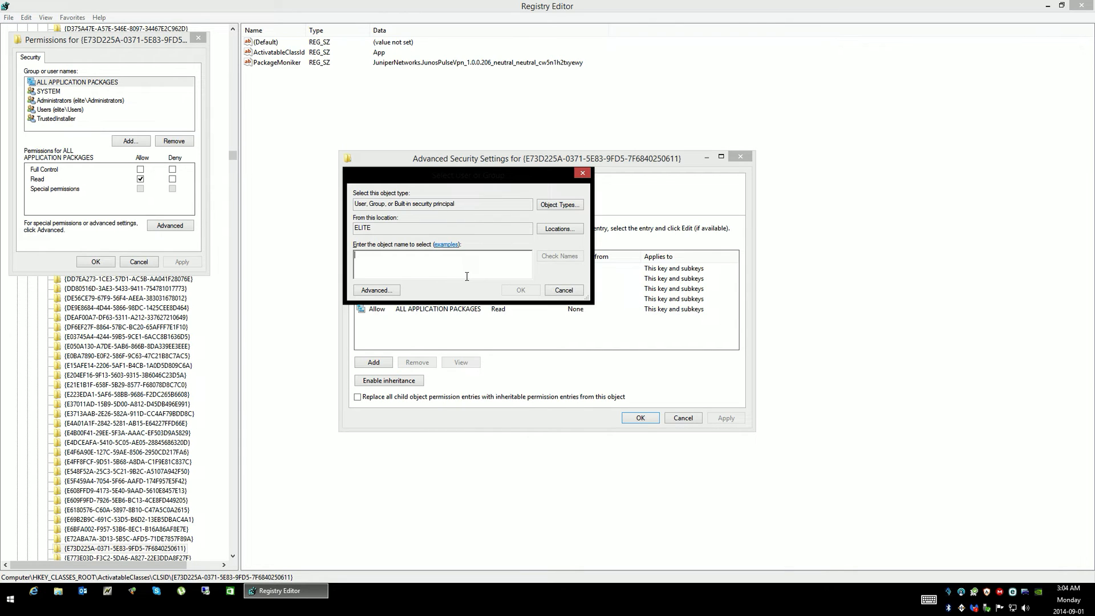
# - Set the owner to account 'daniel', replacing the owner on all subkeys too
pyautogui.write('daniel')
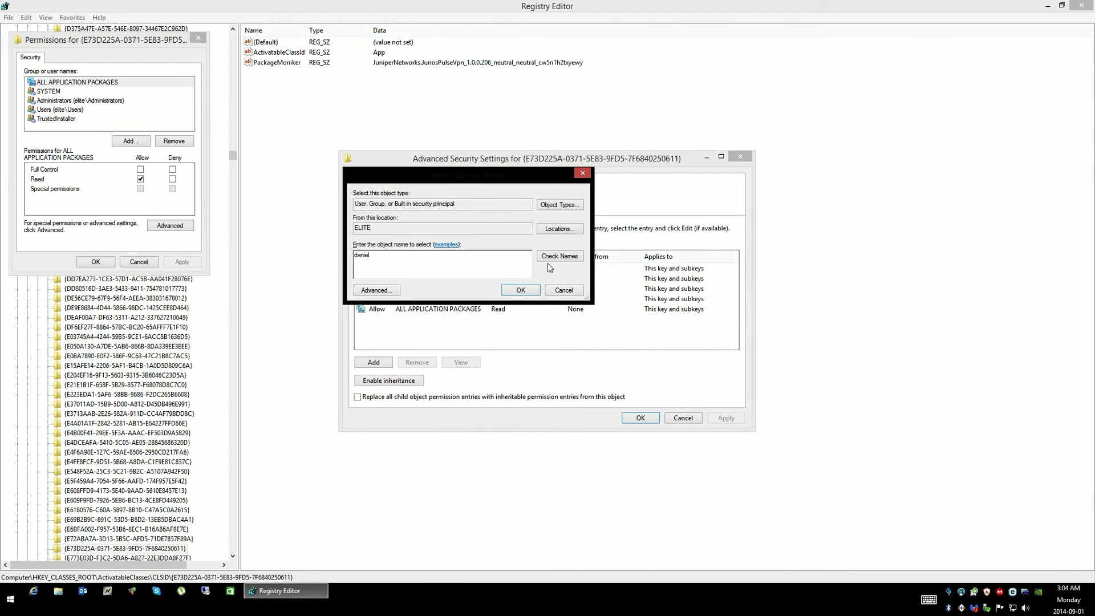
pyautogui.click(559, 255)
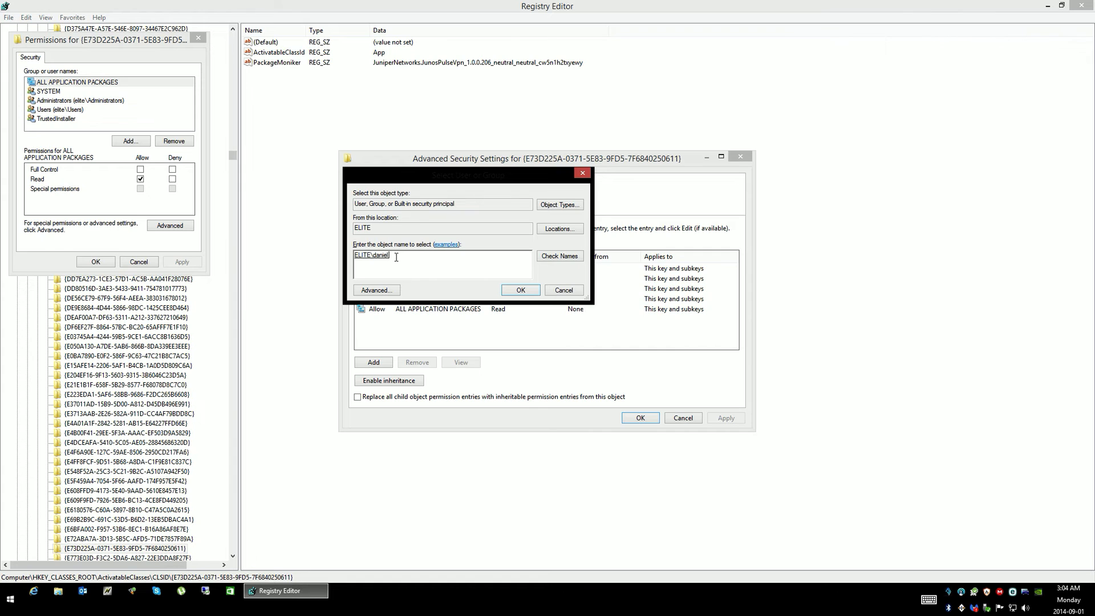
pyautogui.moveTo(508, 285)
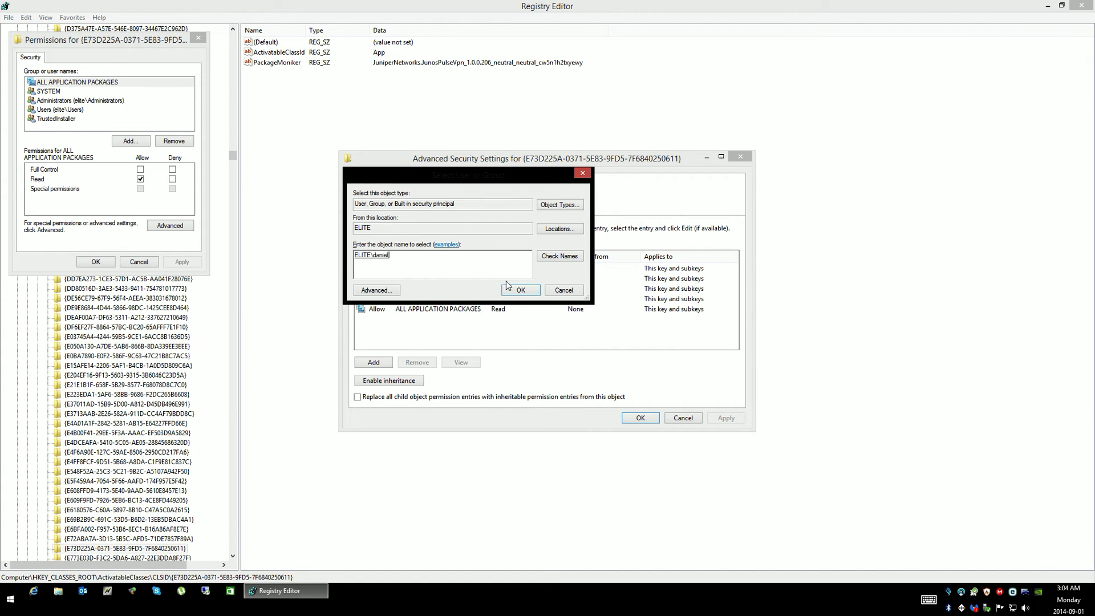
pyautogui.click(520, 290)
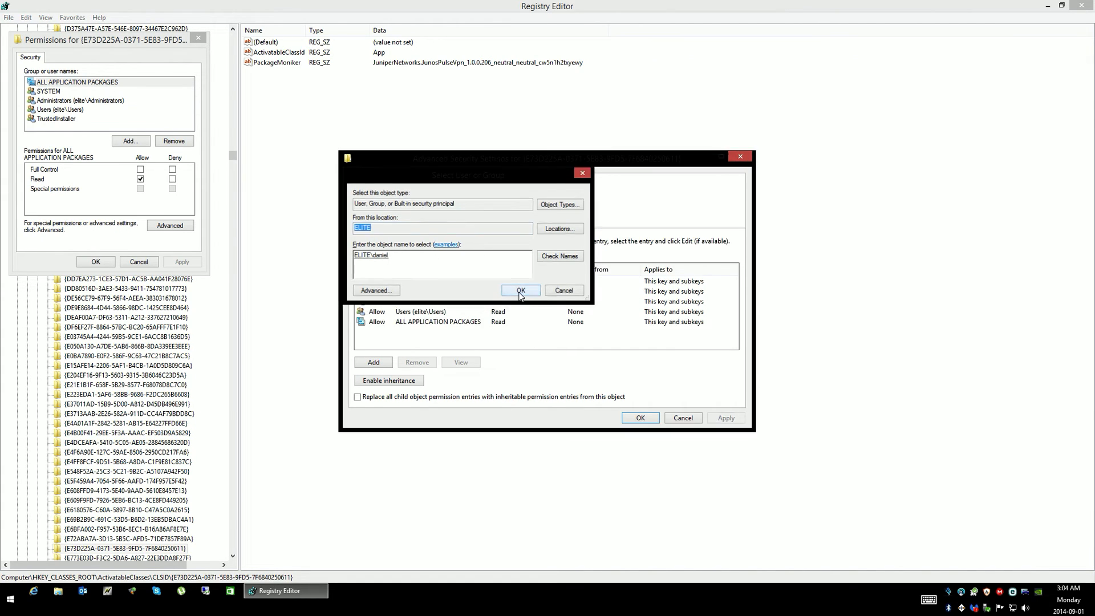
pyautogui.click(520, 290)
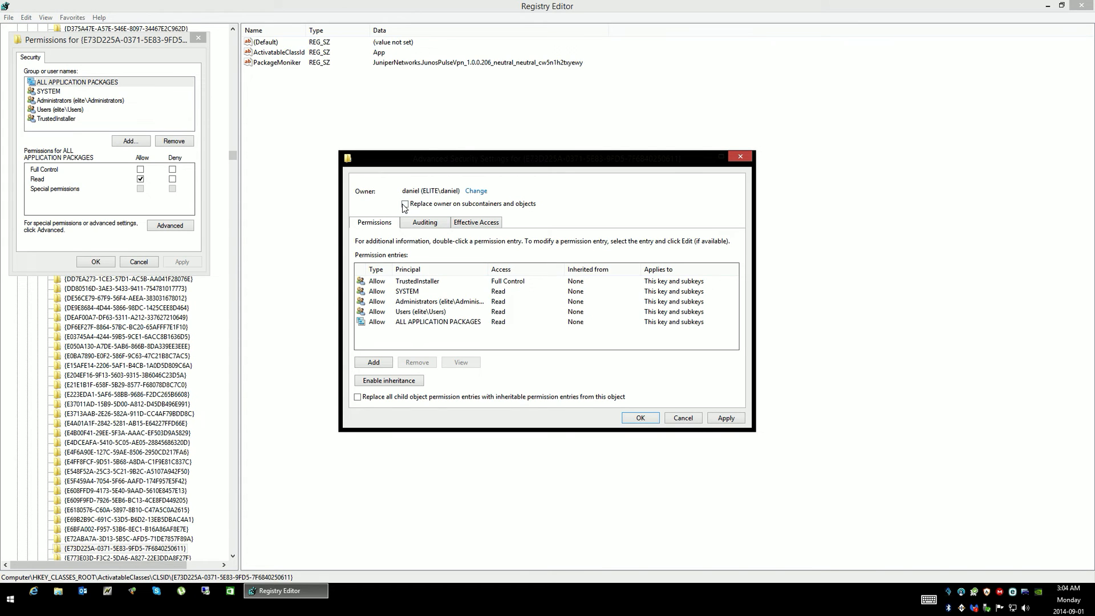
pyautogui.click(405, 203)
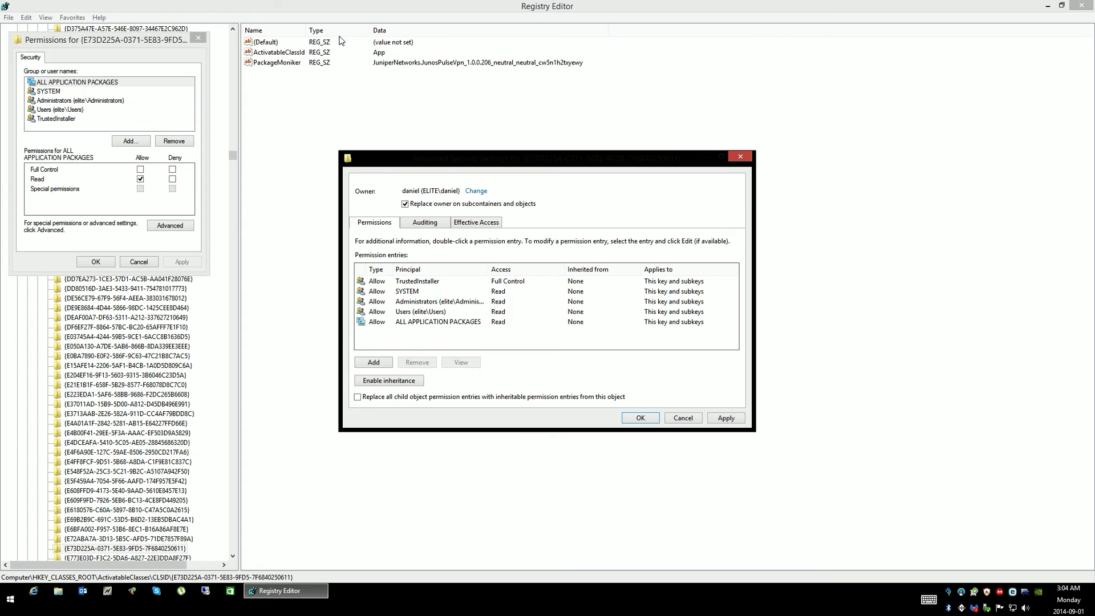
pyautogui.moveTo(438, 347)
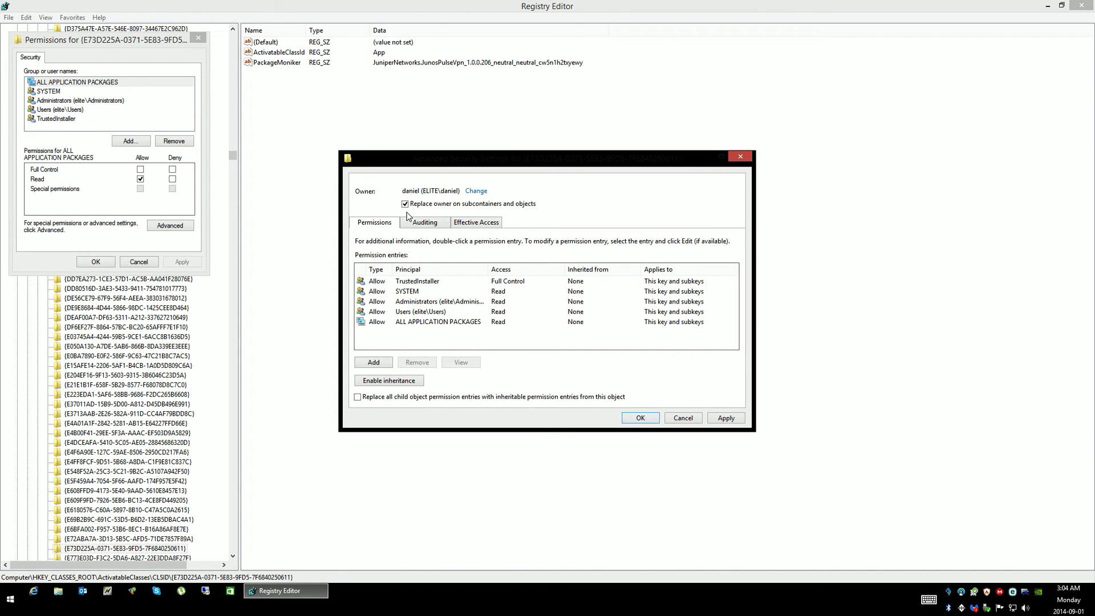
pyautogui.moveTo(643, 309)
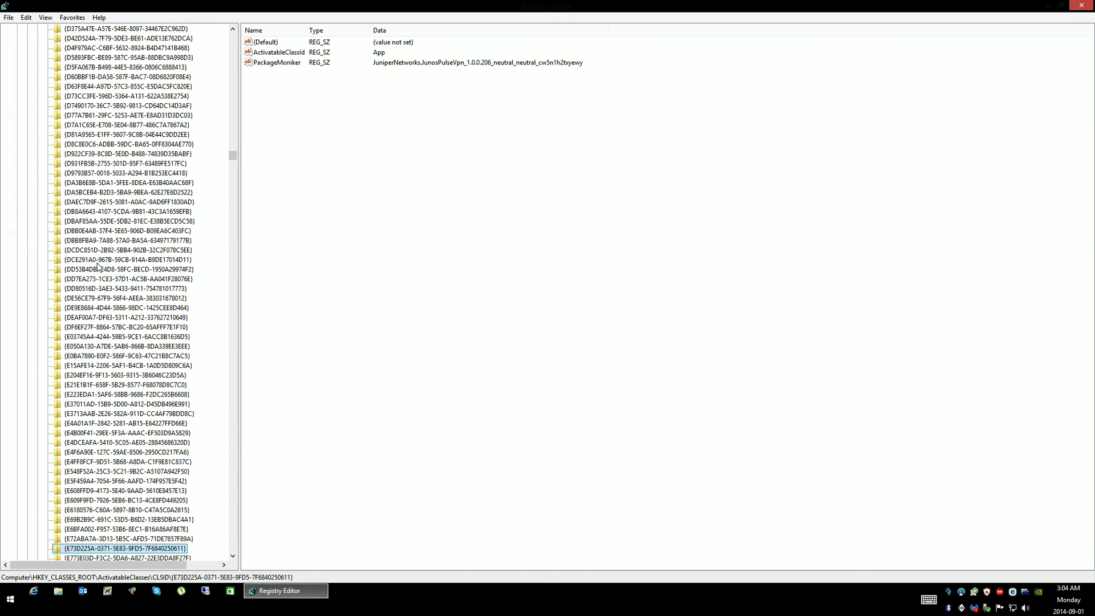
pyautogui.moveTo(160, 549)
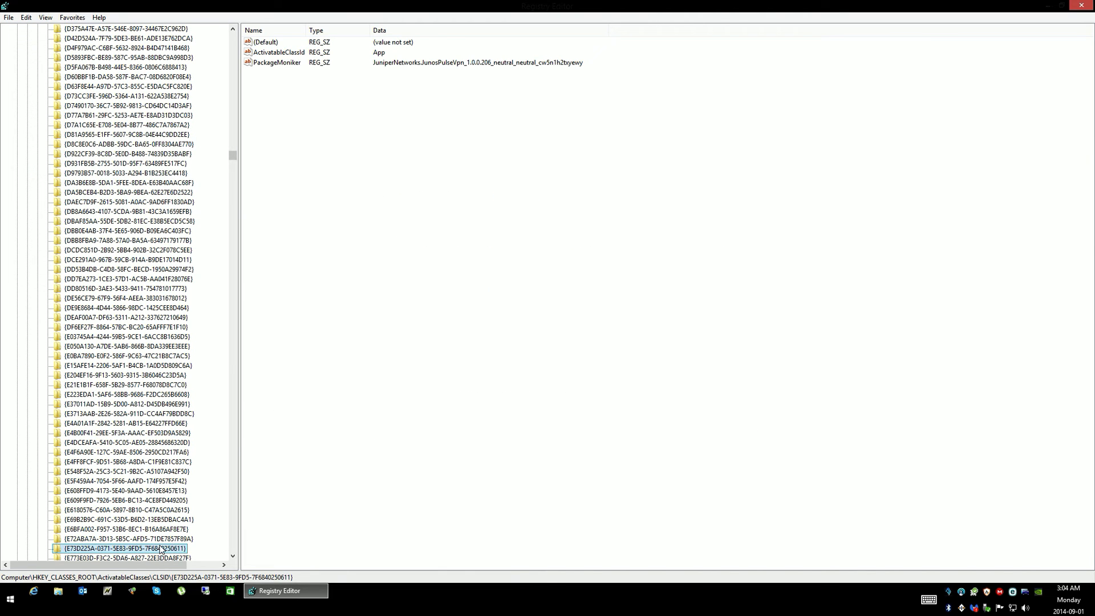
# - Add the local user account to the {E73D225A-…} key's permissions with Full Control allowed
pyautogui.rightClick(124, 548)
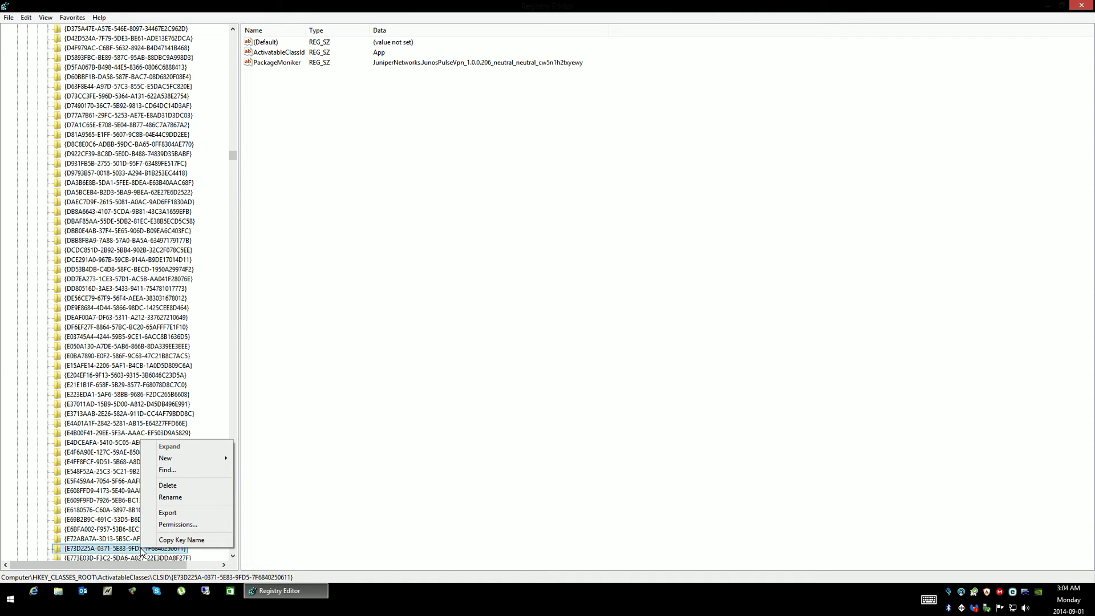
pyautogui.click(177, 525)
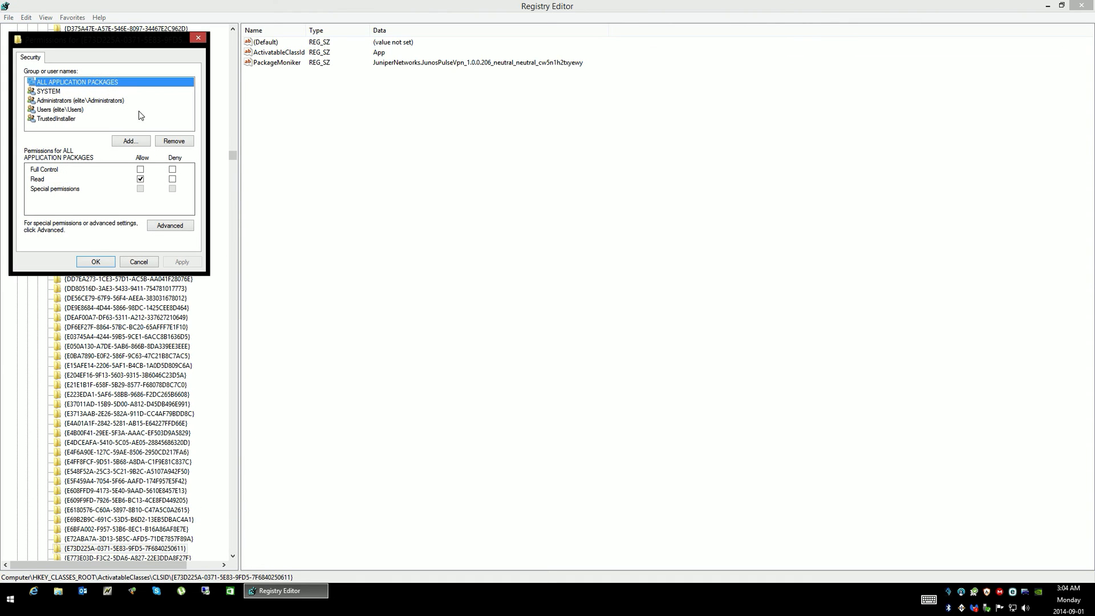
pyautogui.moveTo(128, 68)
pyautogui.write('ELITE\\daniel')
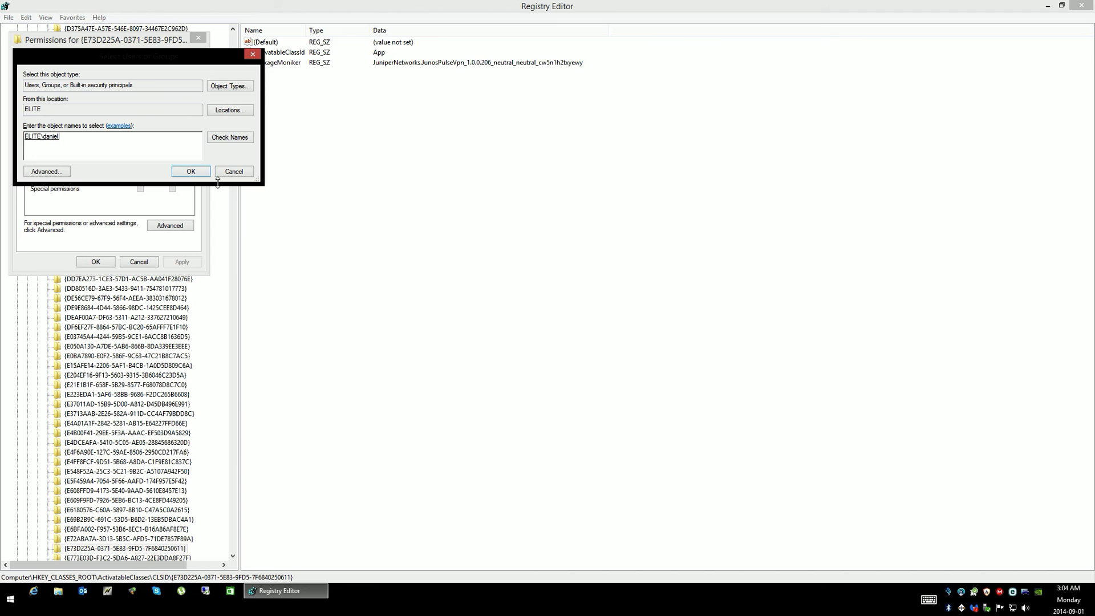
pyautogui.click(190, 171)
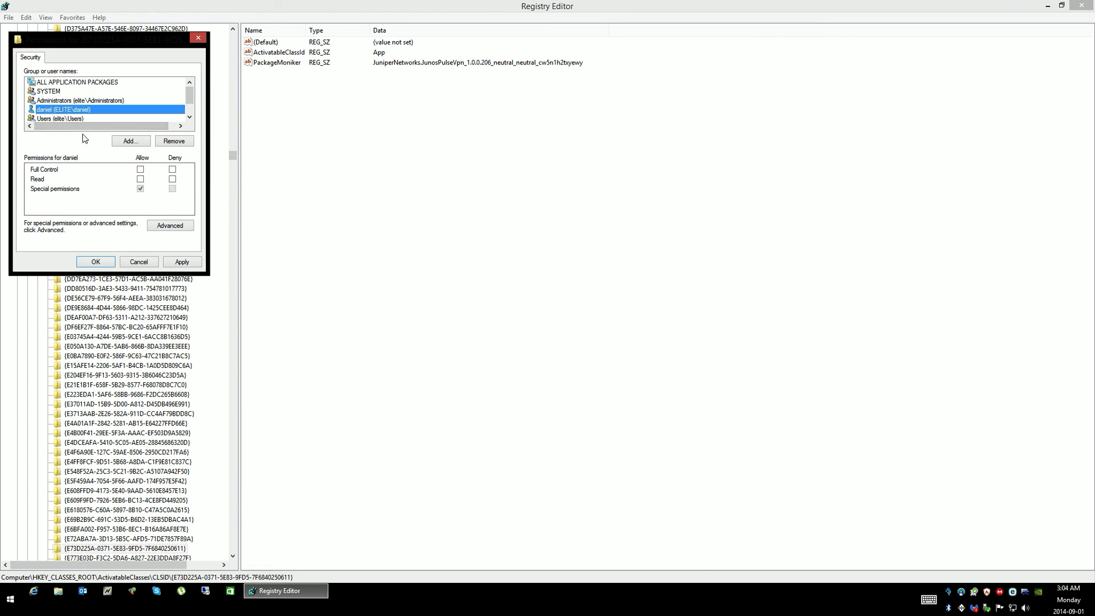
pyautogui.click(140, 168)
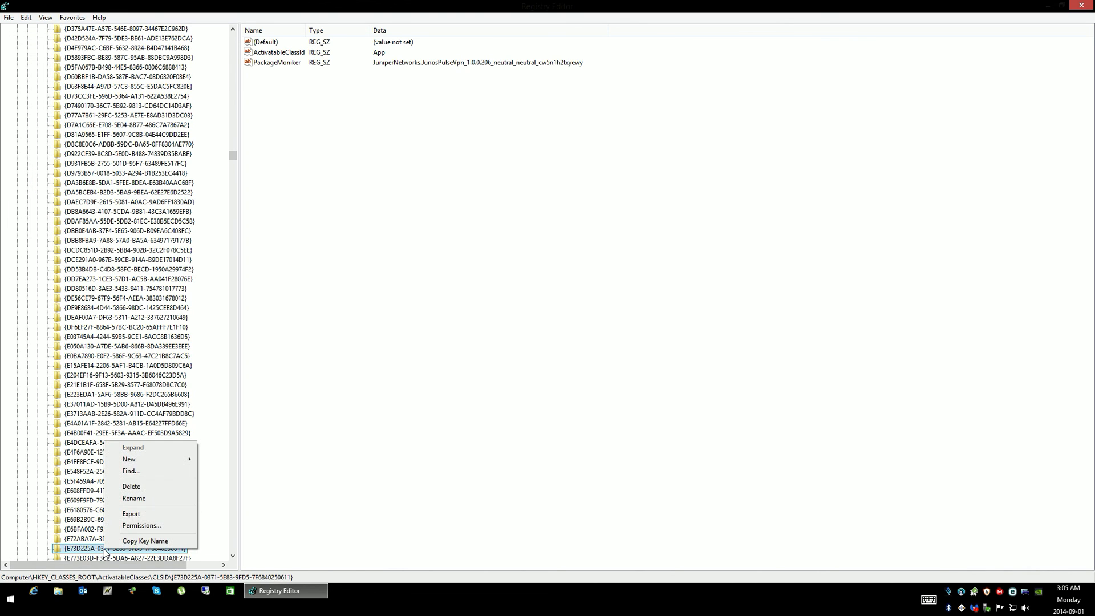
# - Delete the {E73D225A-…} key and confirm removing it with all subkeys
pyautogui.click(131, 486)
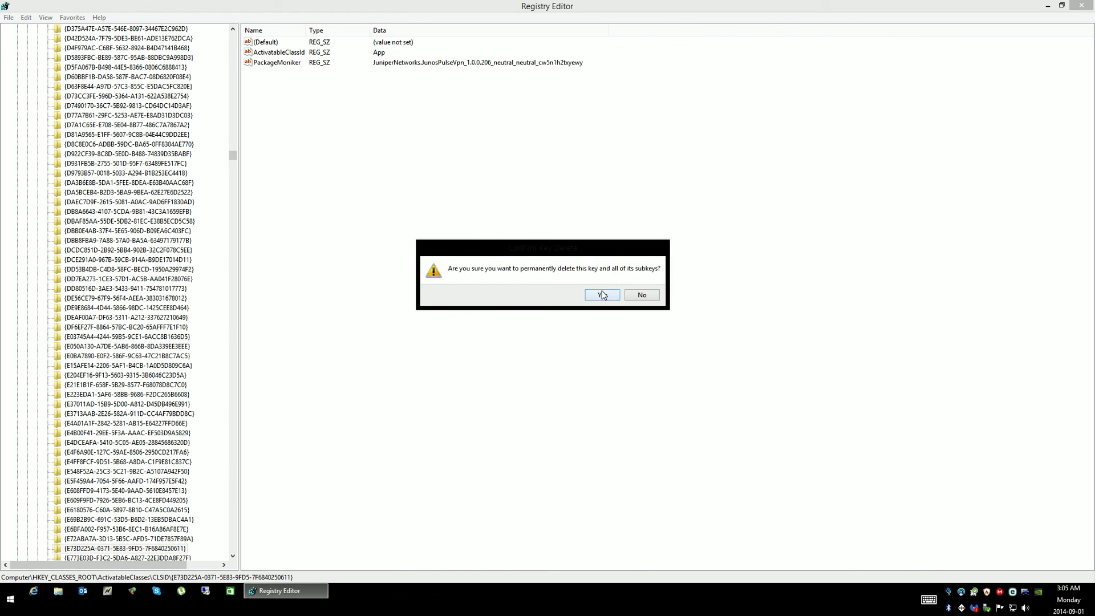
pyautogui.click(599, 295)
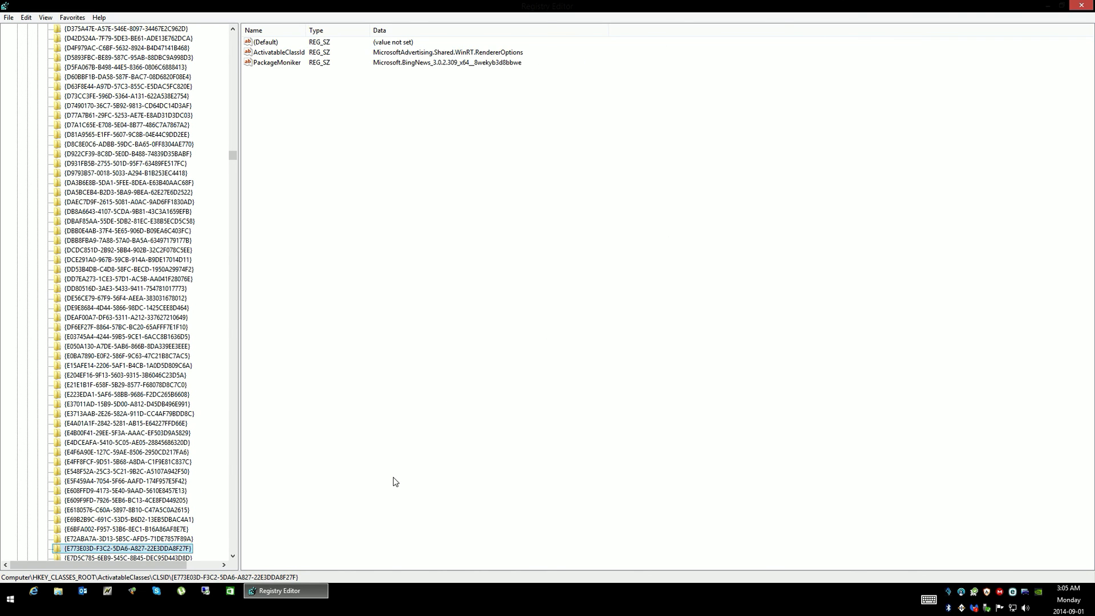